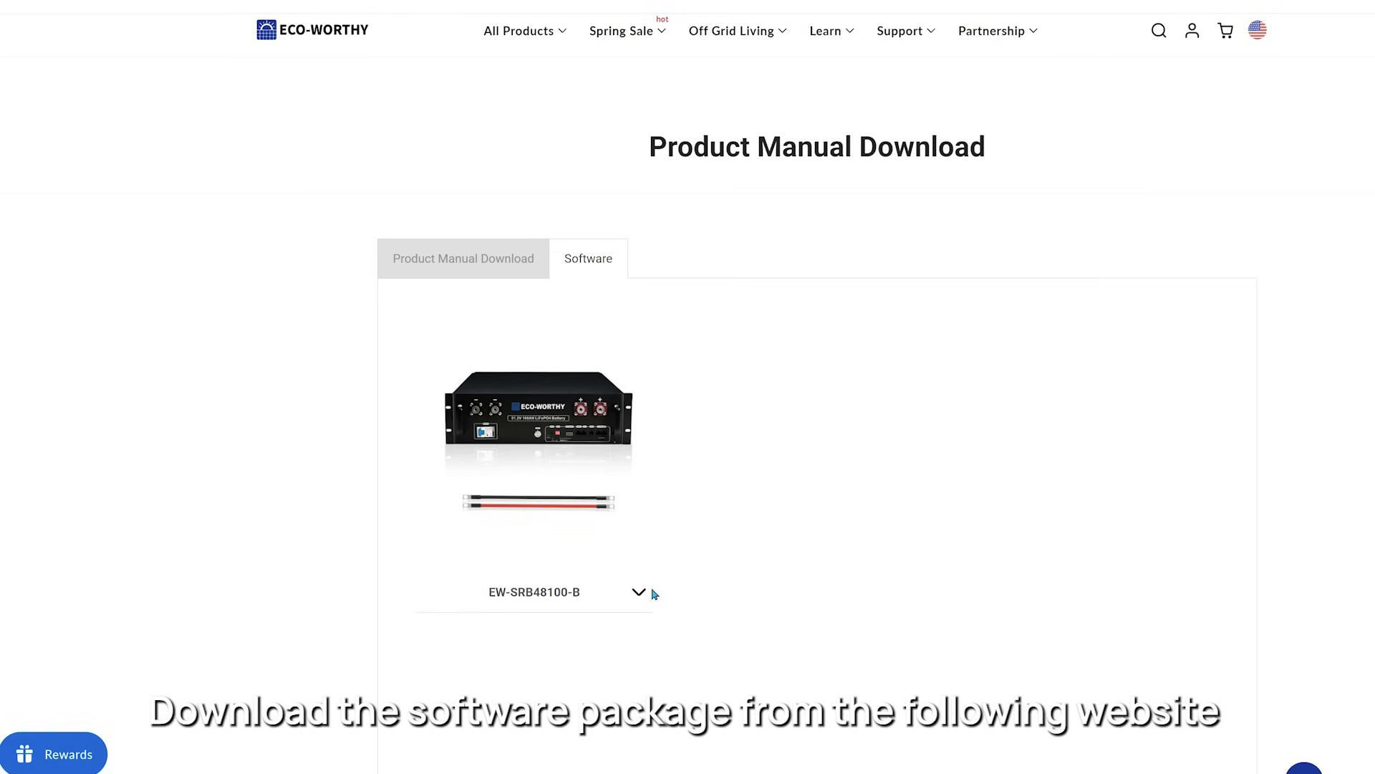
Download the EW-SRB48100-B software package, extract it, and enter the BMS Tool ES-UP folder
left_click(638, 591)
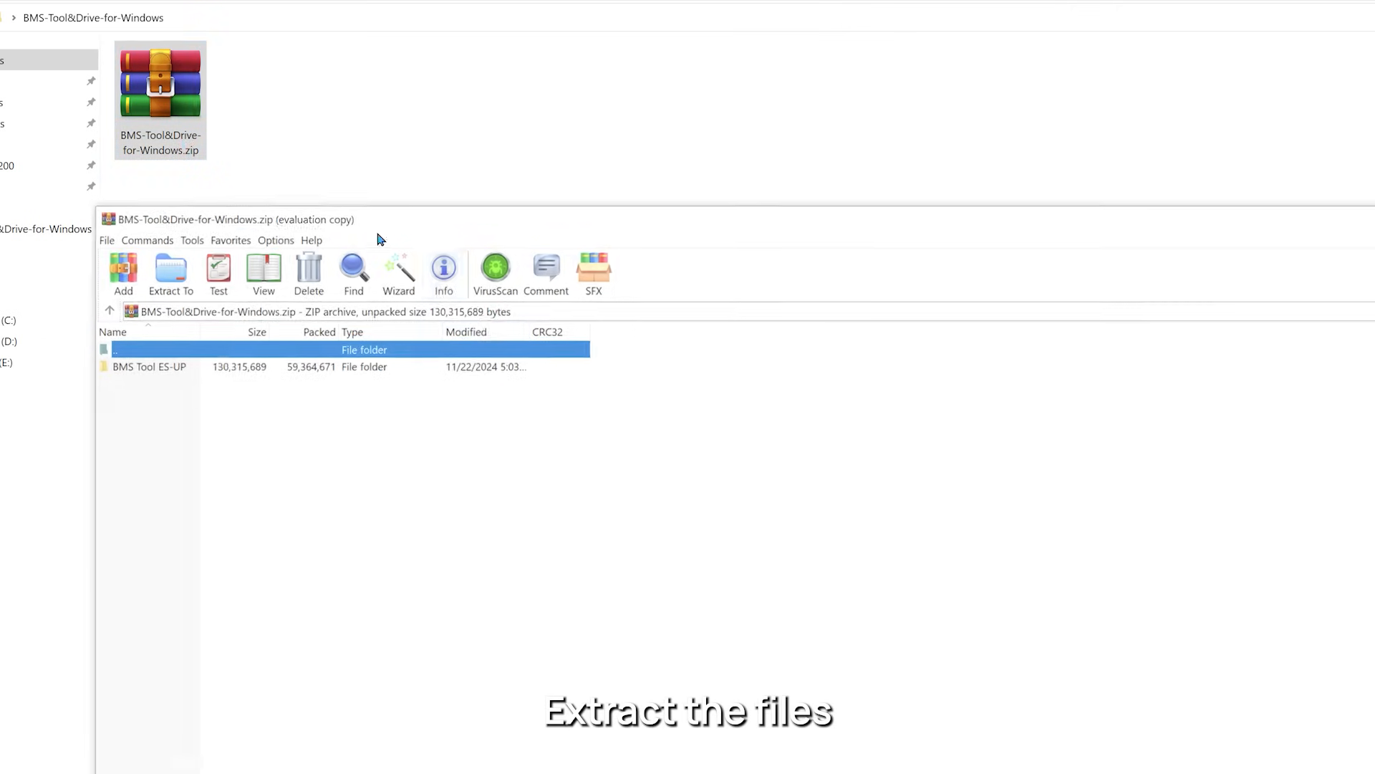
left_click(140, 364)
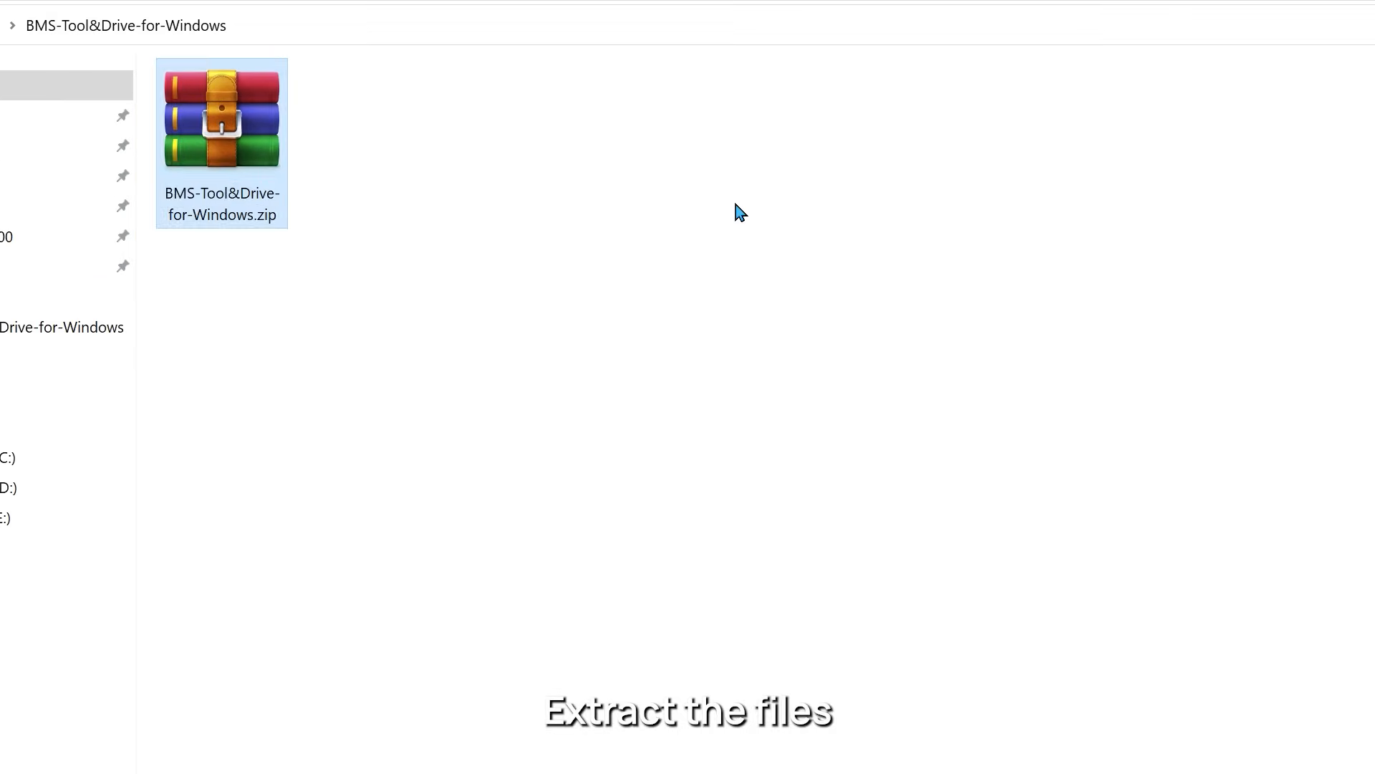
double_click(222, 132)
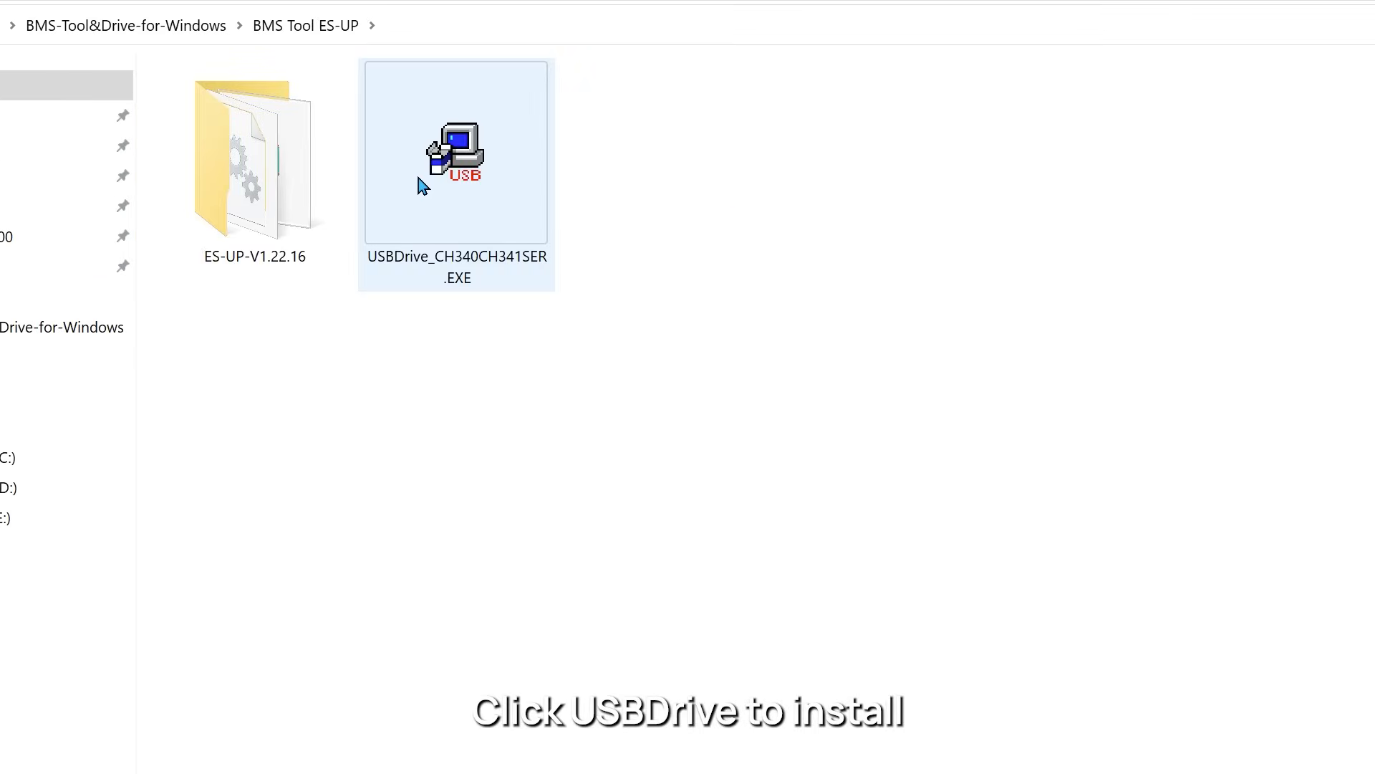
Install the CH341SER USB-serial driver and open the ES-UP-V1.22.16 tool folder
double_click(456, 151)
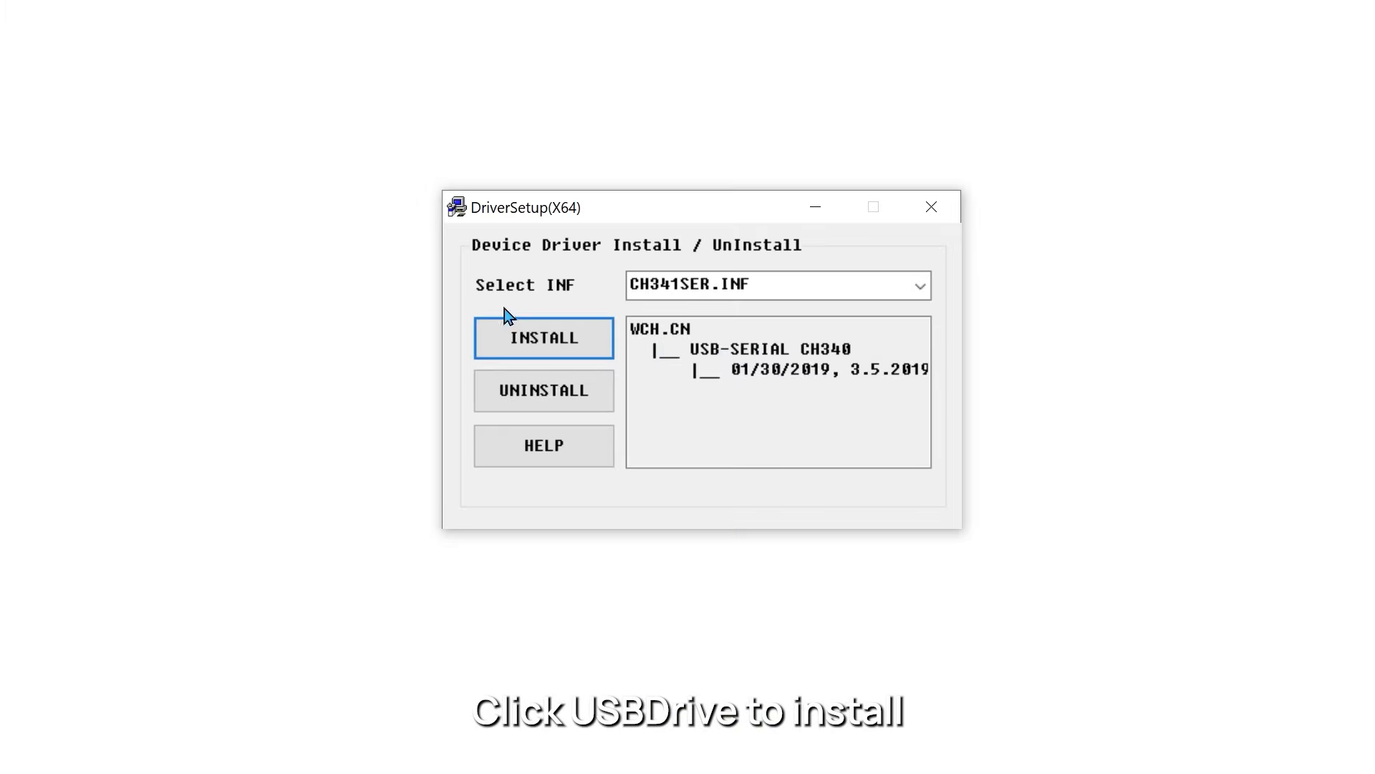
left_click(544, 337)
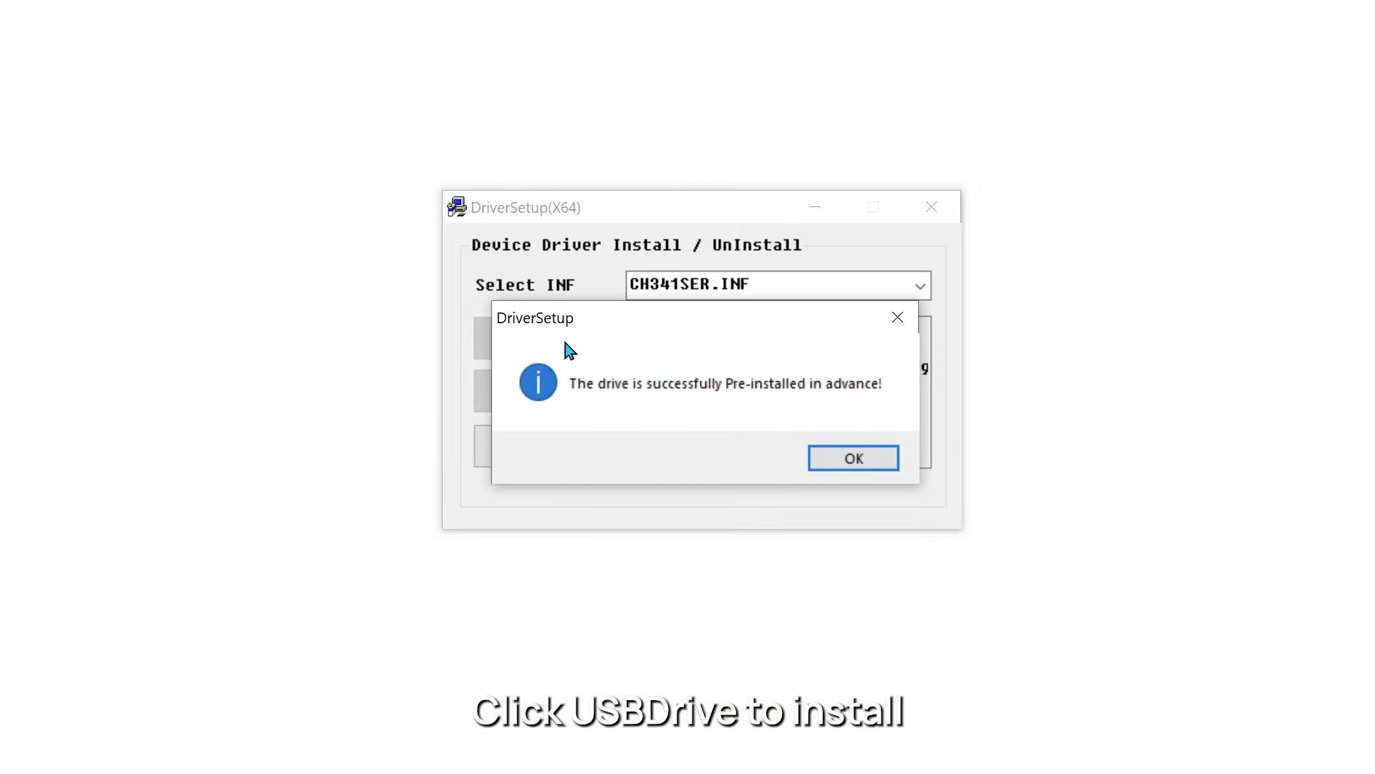
left_click(852, 458)
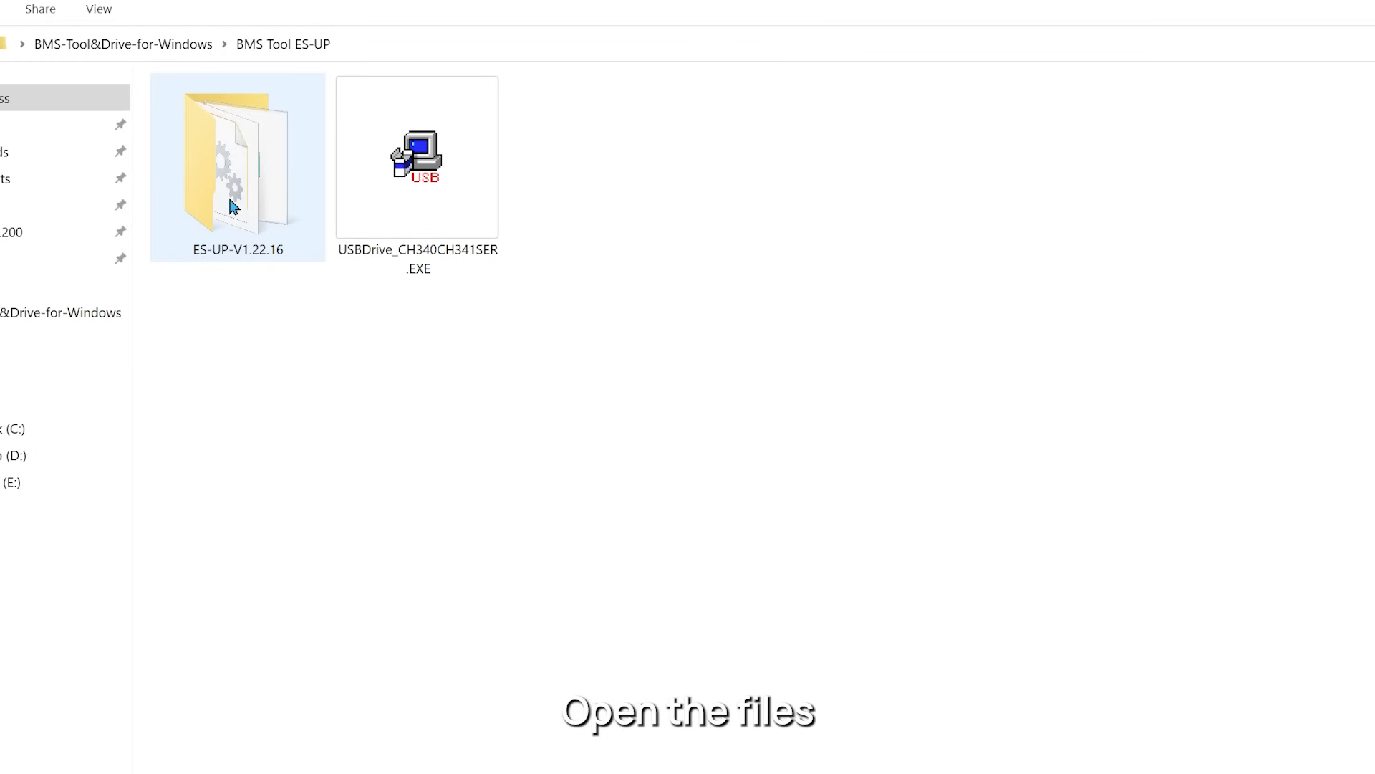
double_click(237, 166)
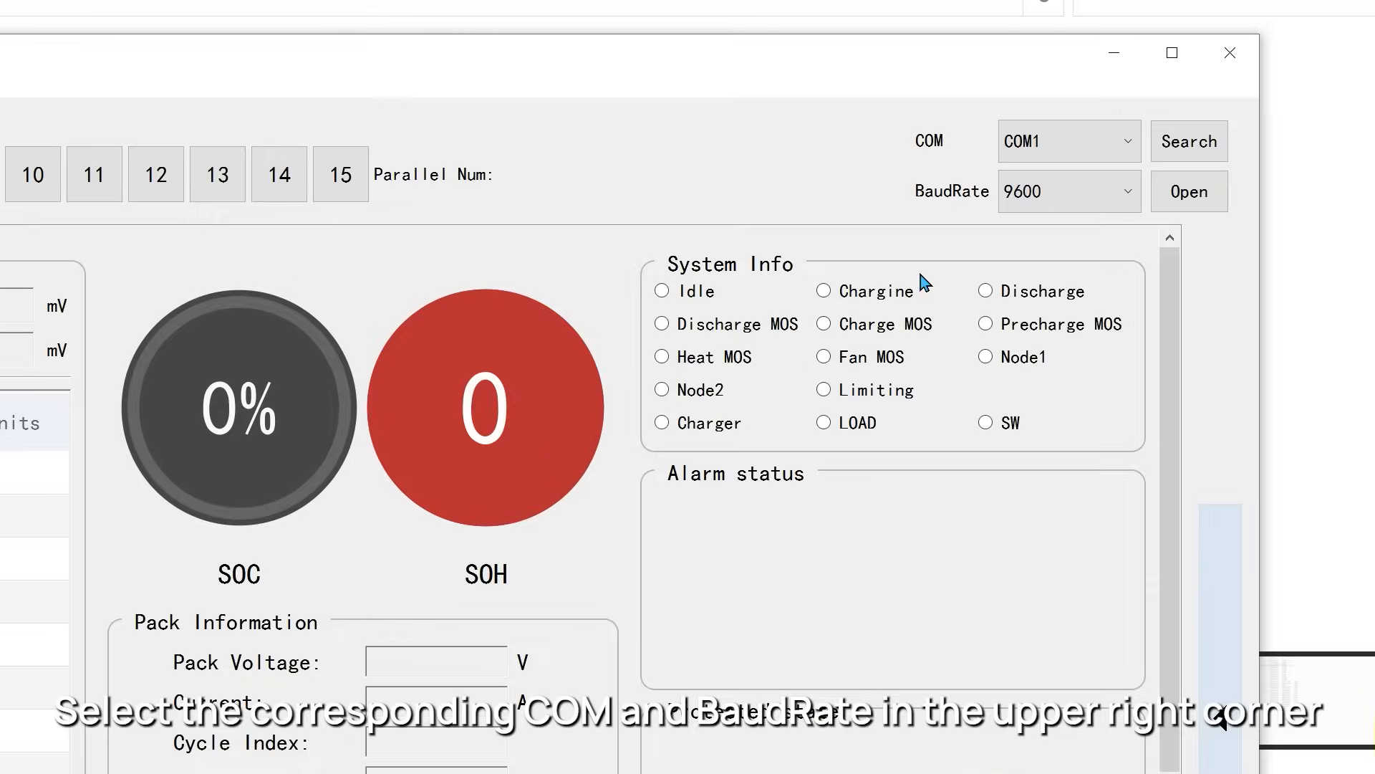
Connect on COM3 at 9600 baud and read the battery's protection parameters
left_click(1066, 141)
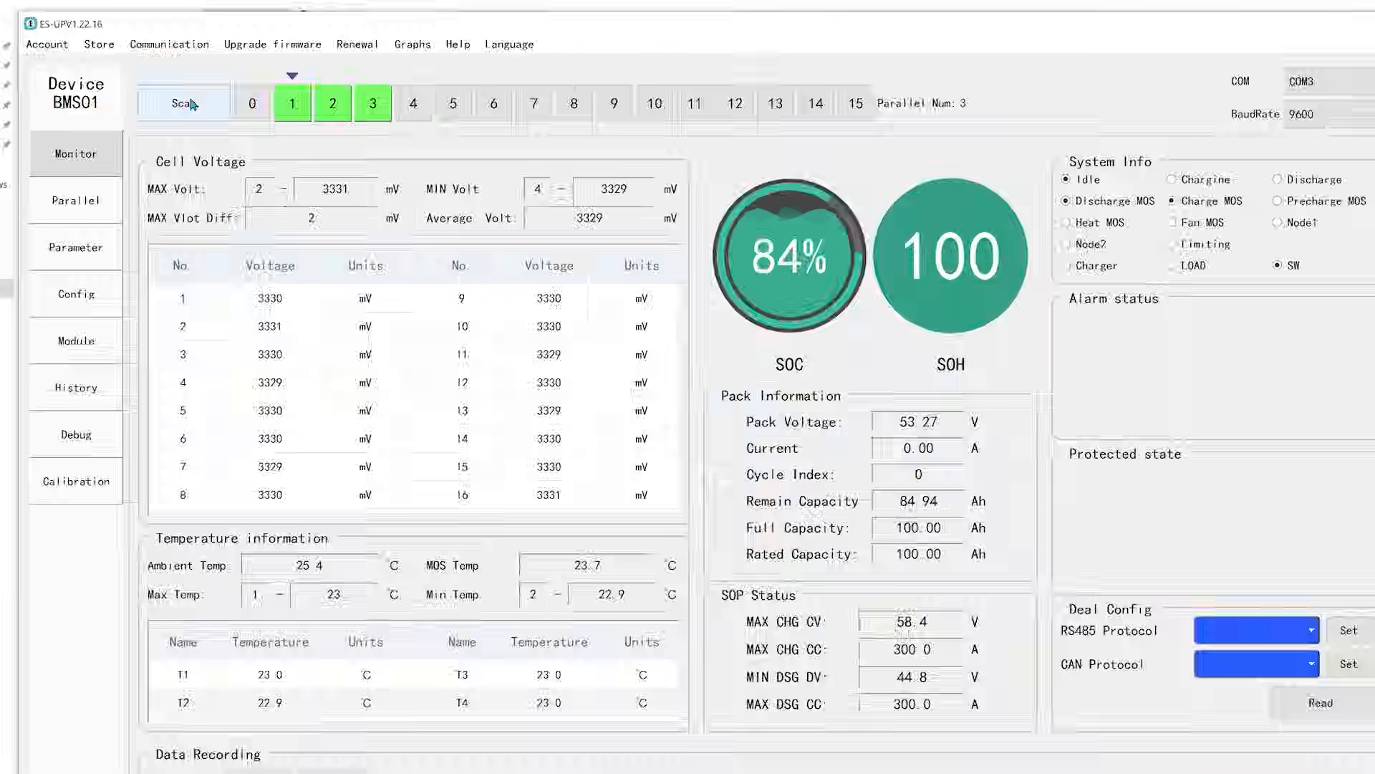
left_click(75, 249)
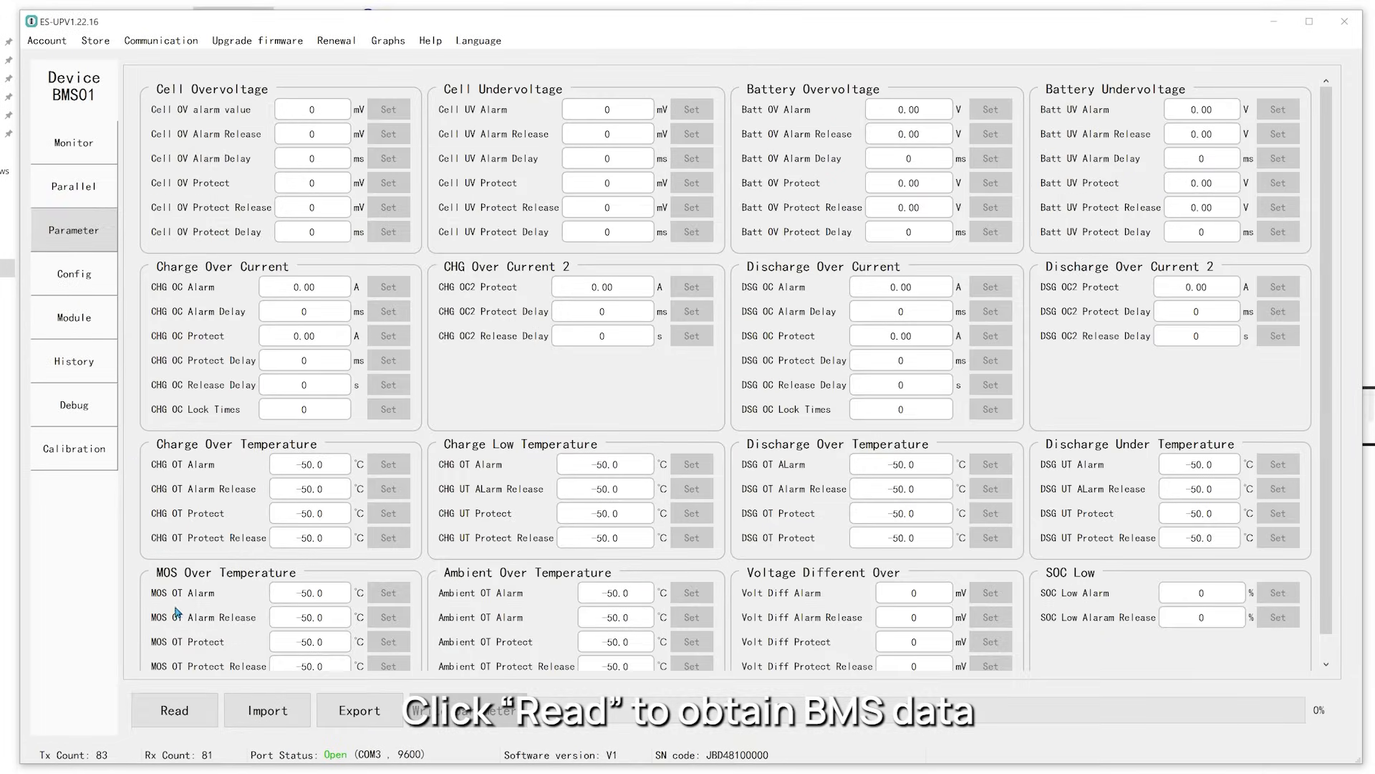
left_click(174, 710)
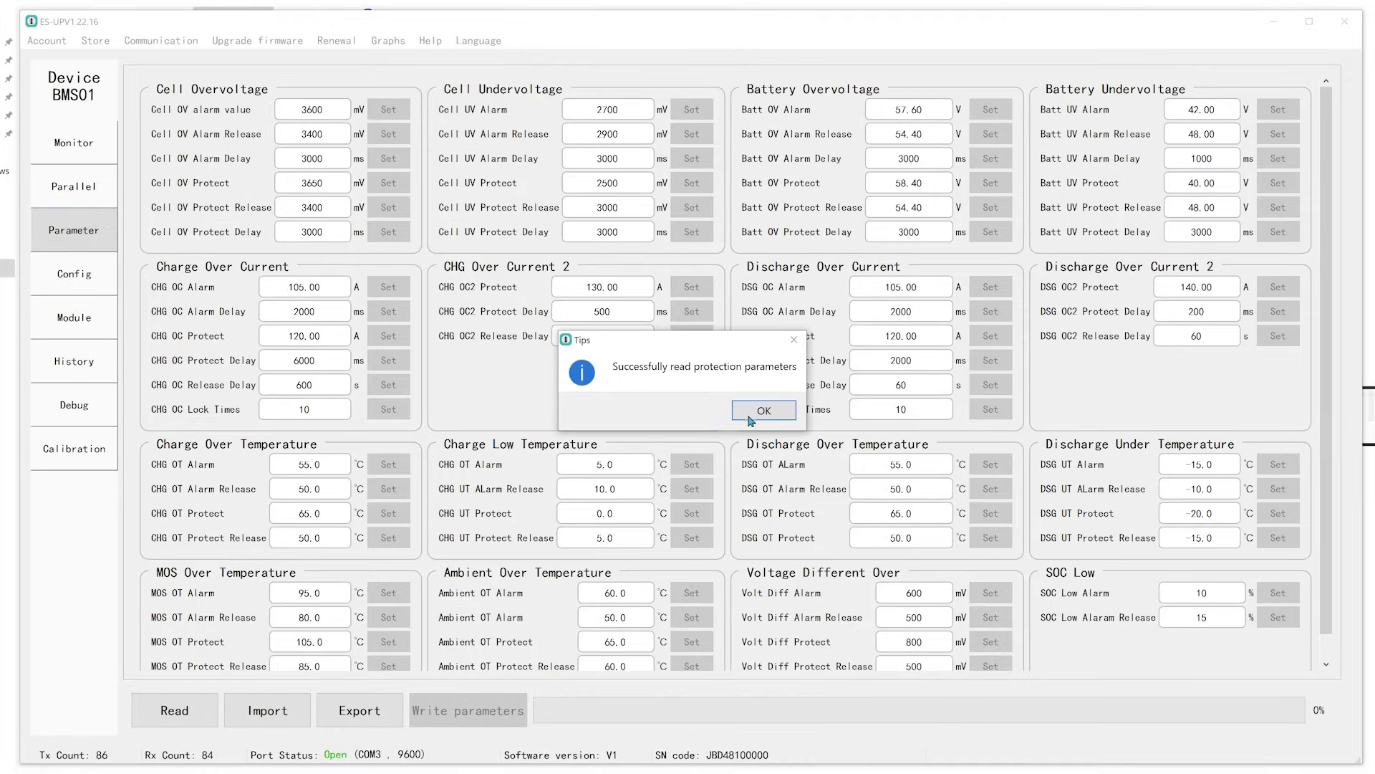
left_click(762, 411)
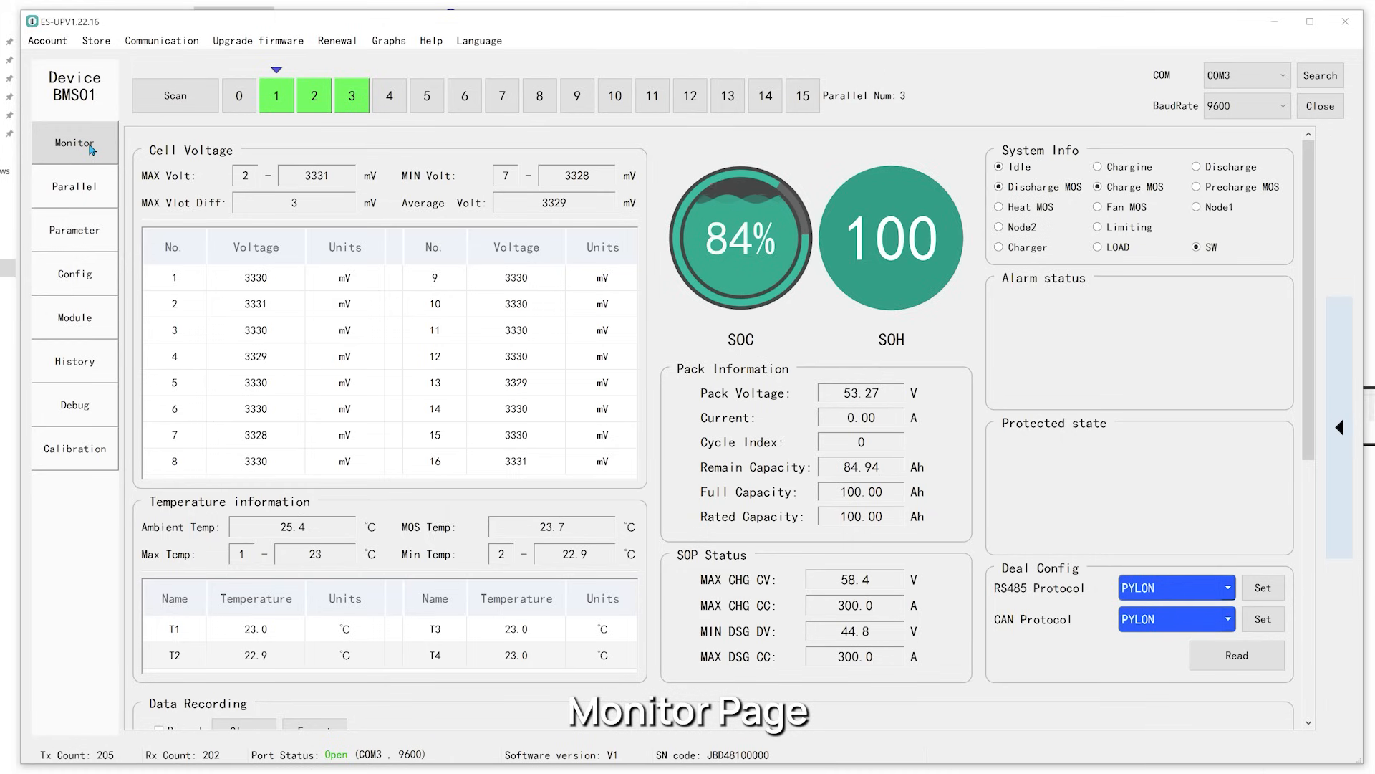
left_click(74, 186)
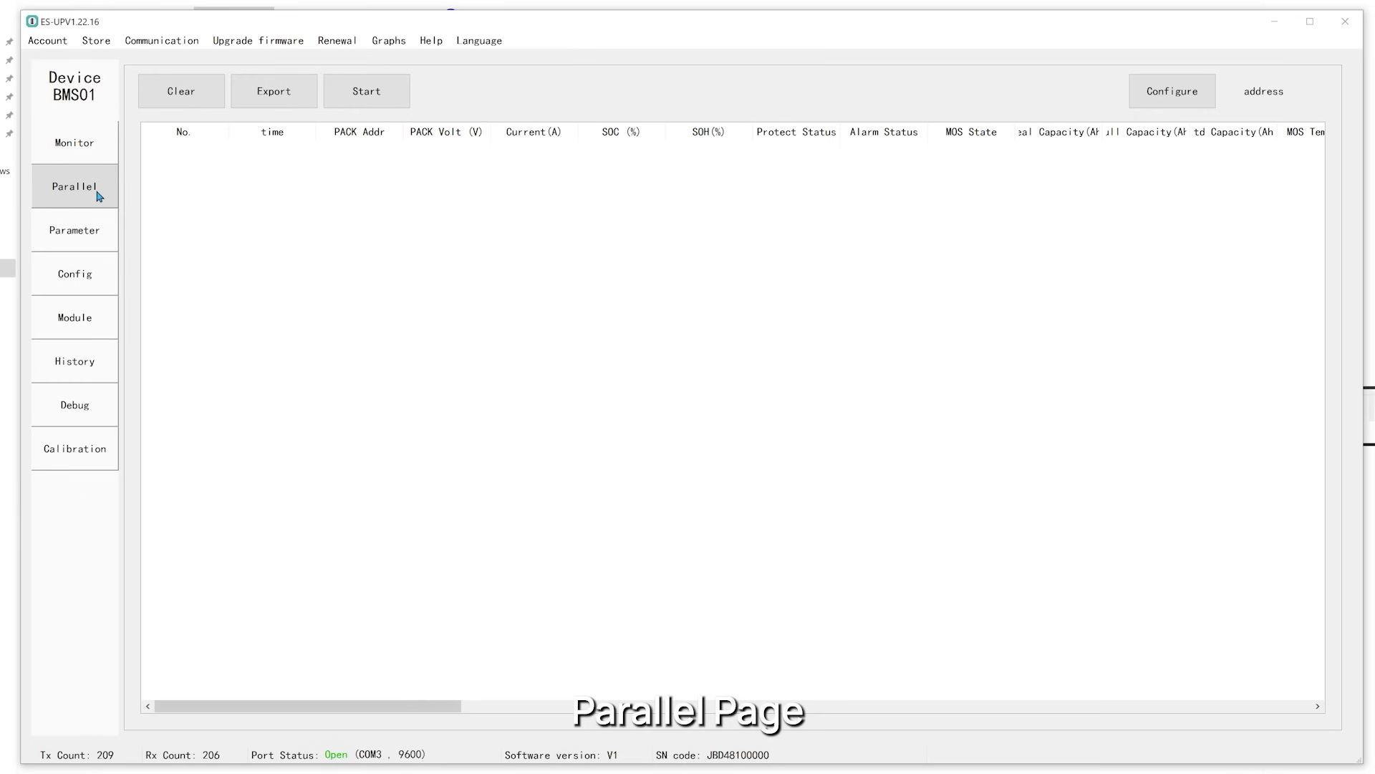
left_click(74, 230)
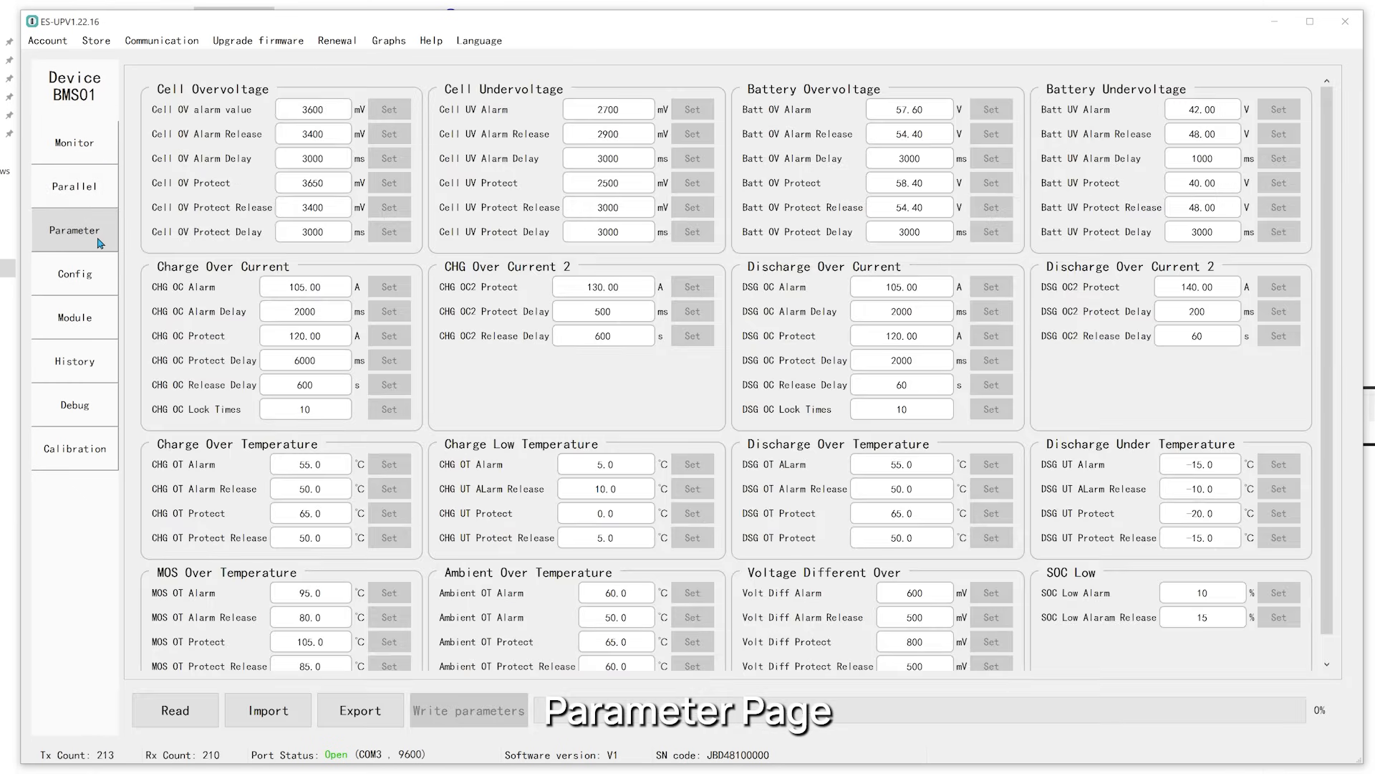
left_click(74, 274)
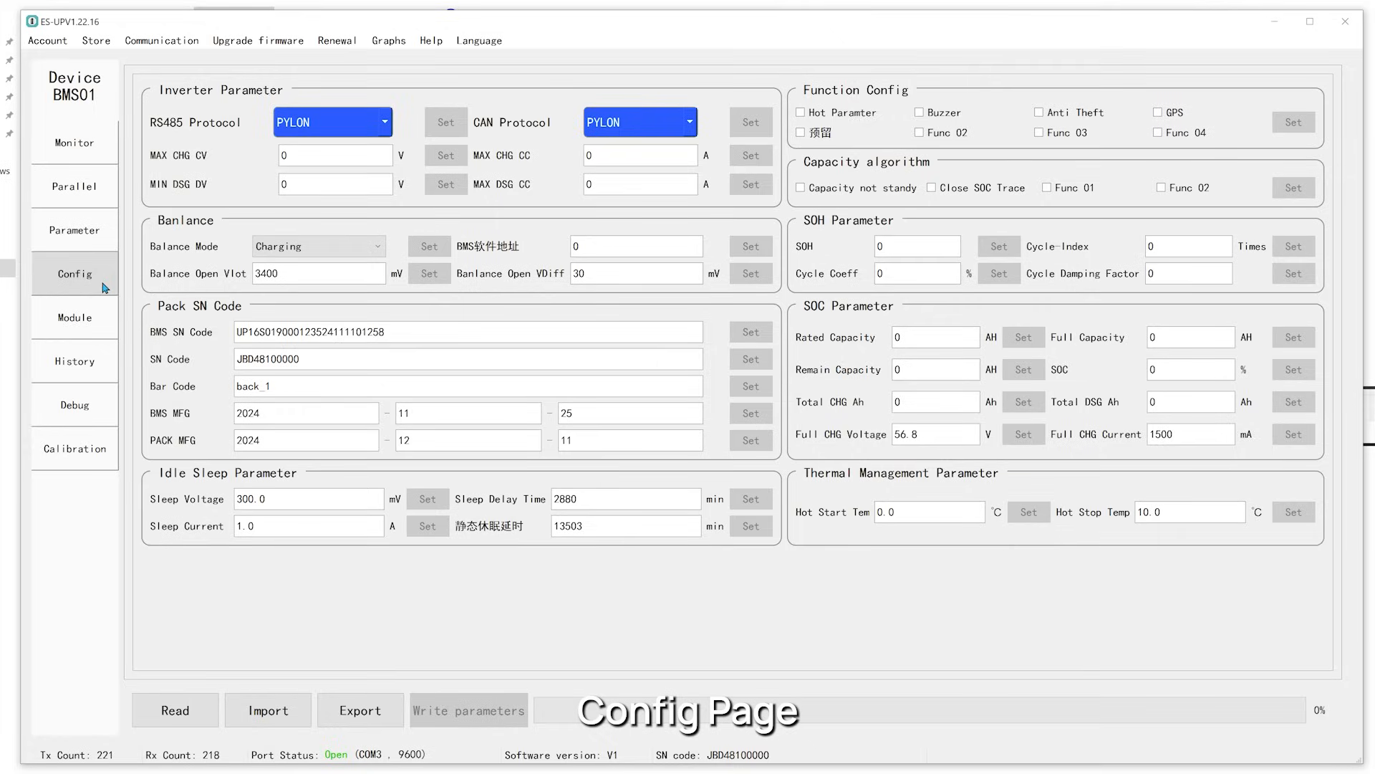
left_click(74, 317)
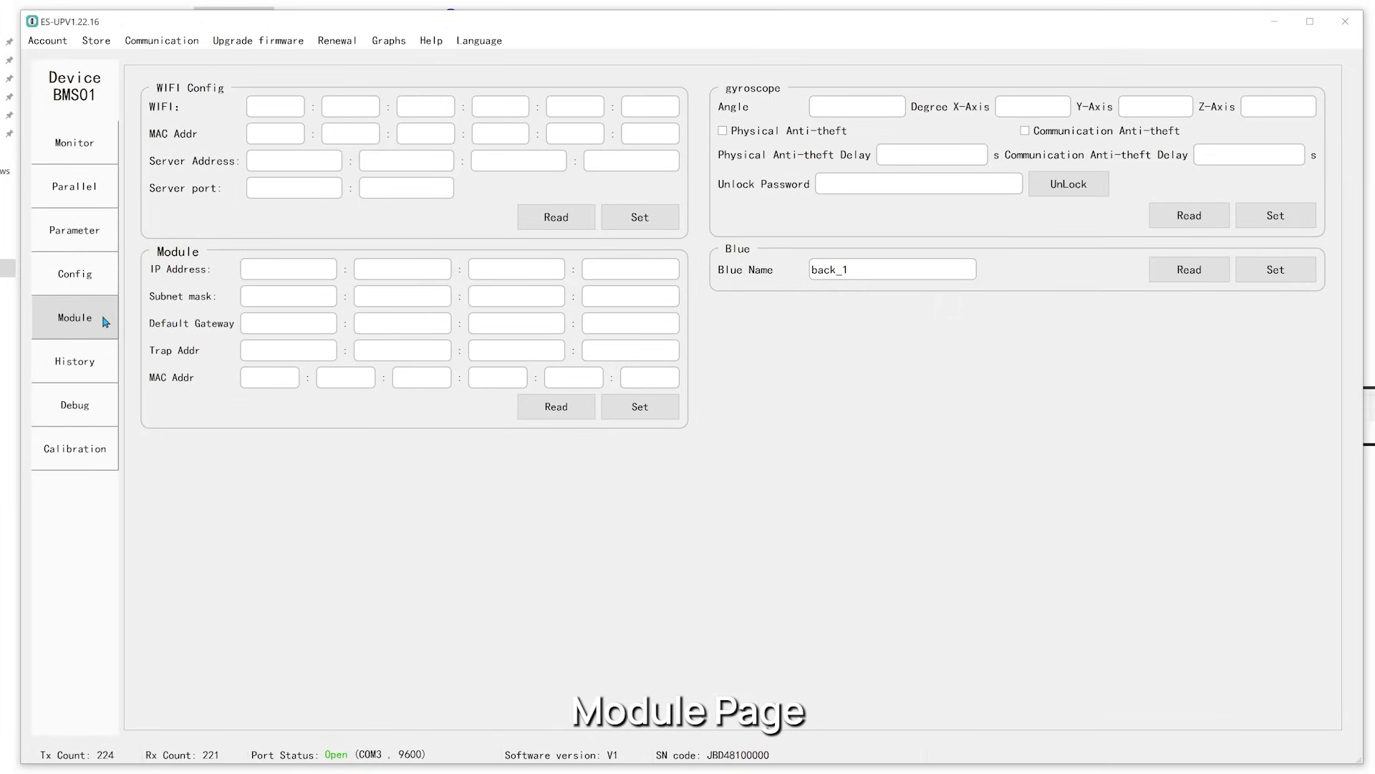
left_click(75, 360)
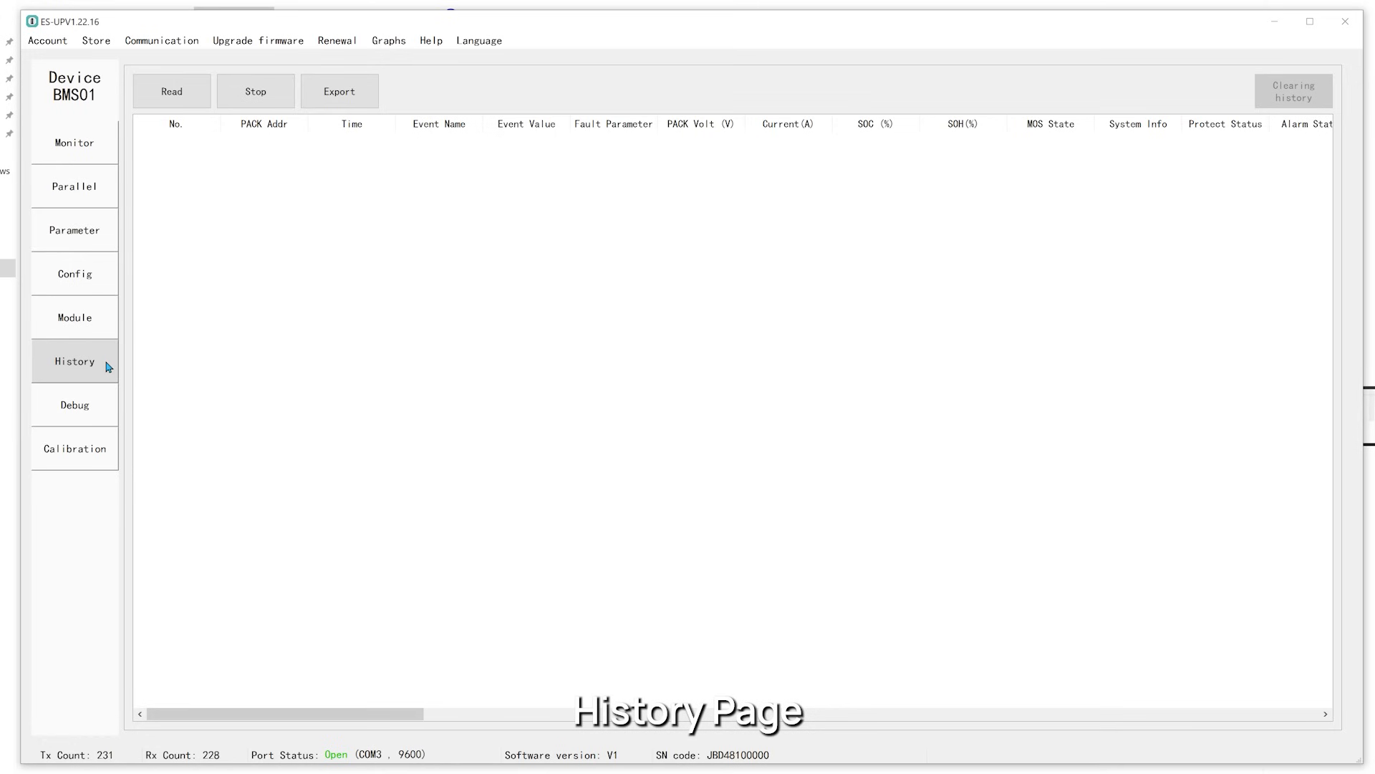
left_click(74, 404)
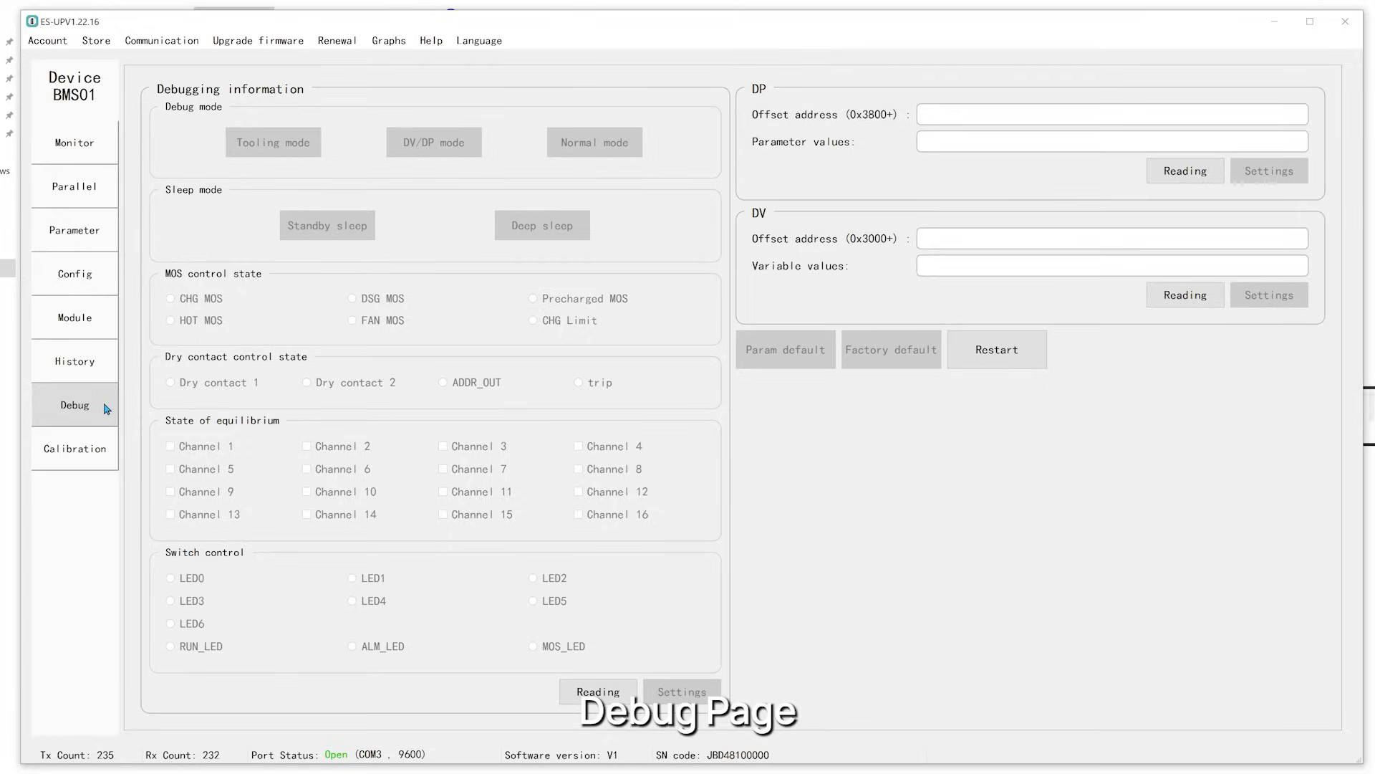
left_click(74, 449)
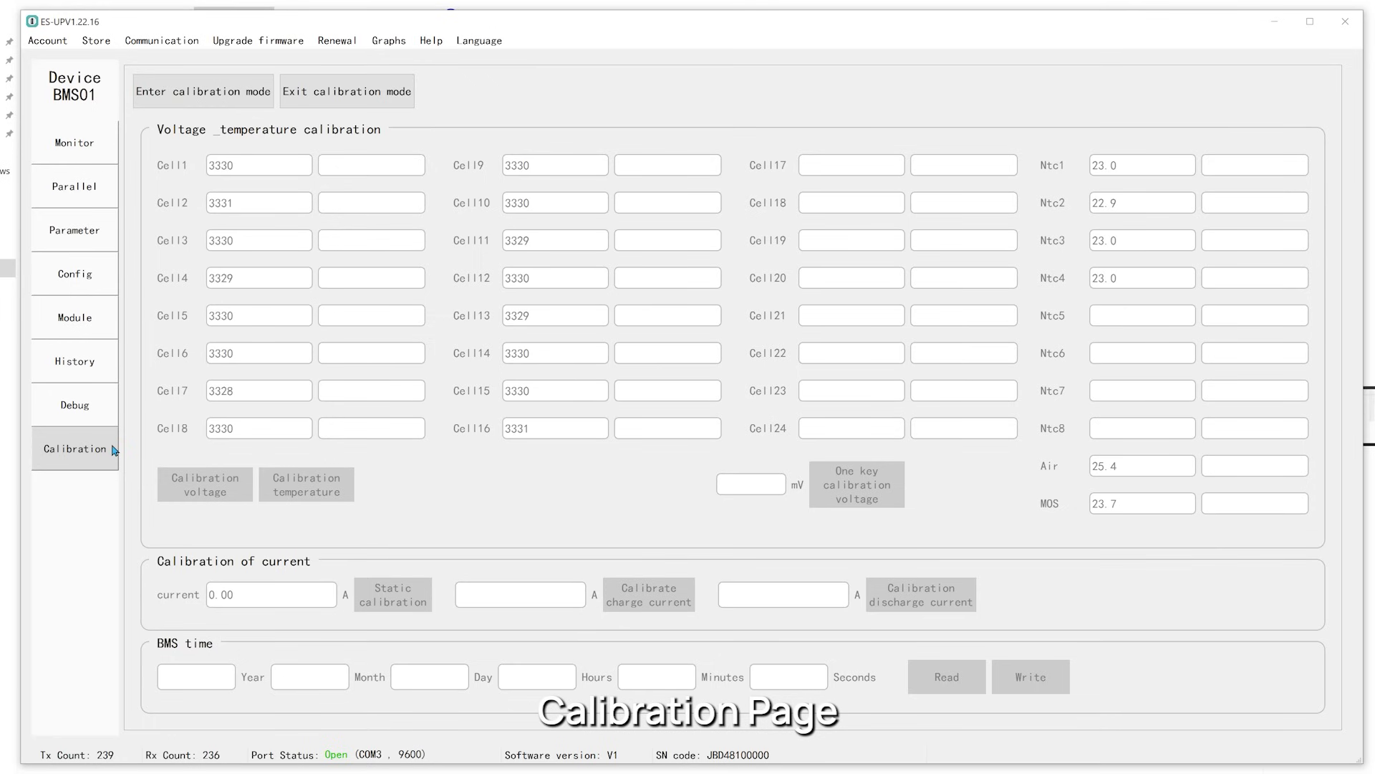
left_click(74, 142)
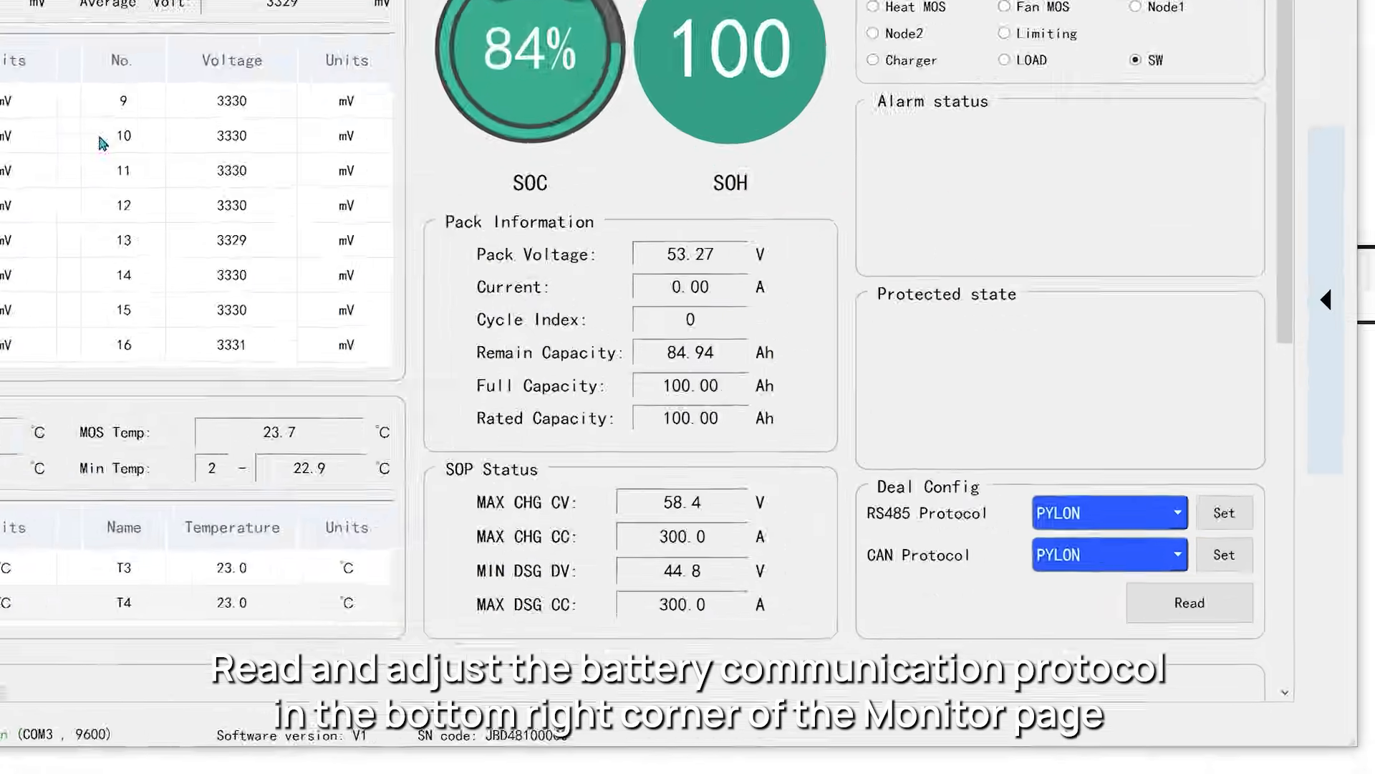